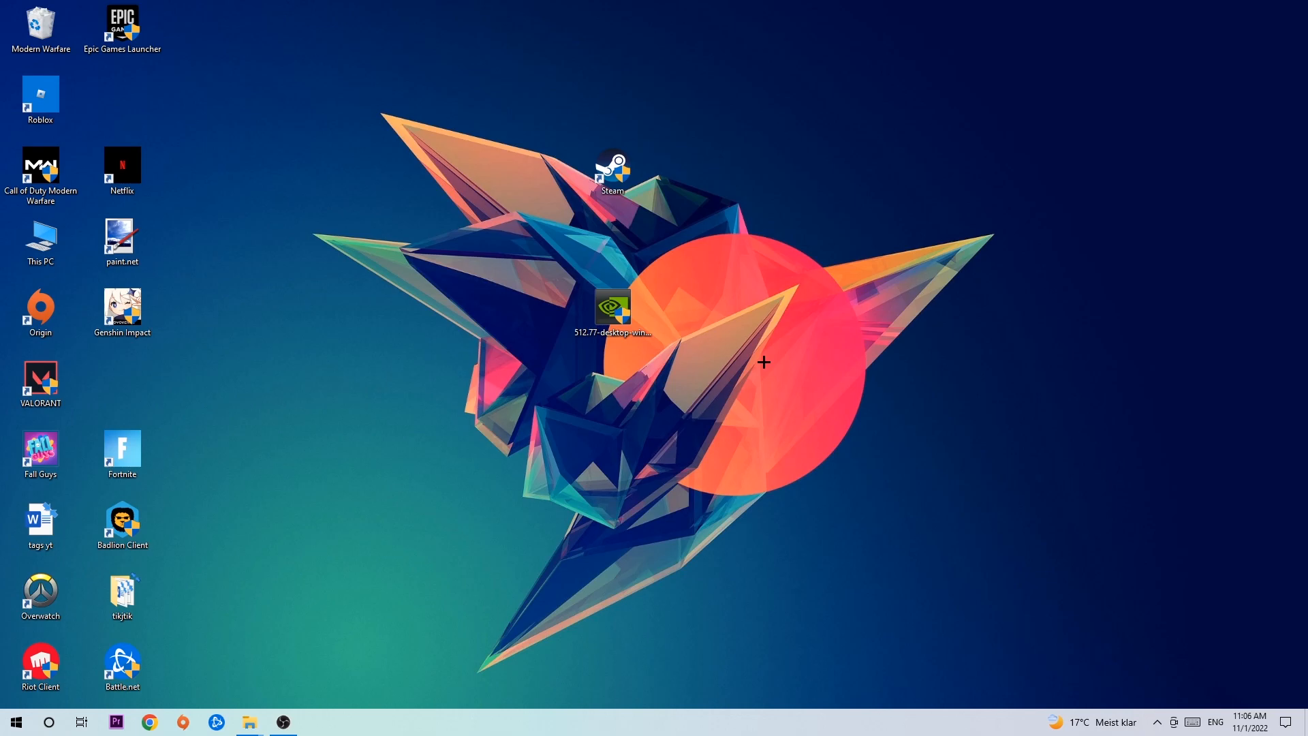
pyautogui.moveTo(675, 257)
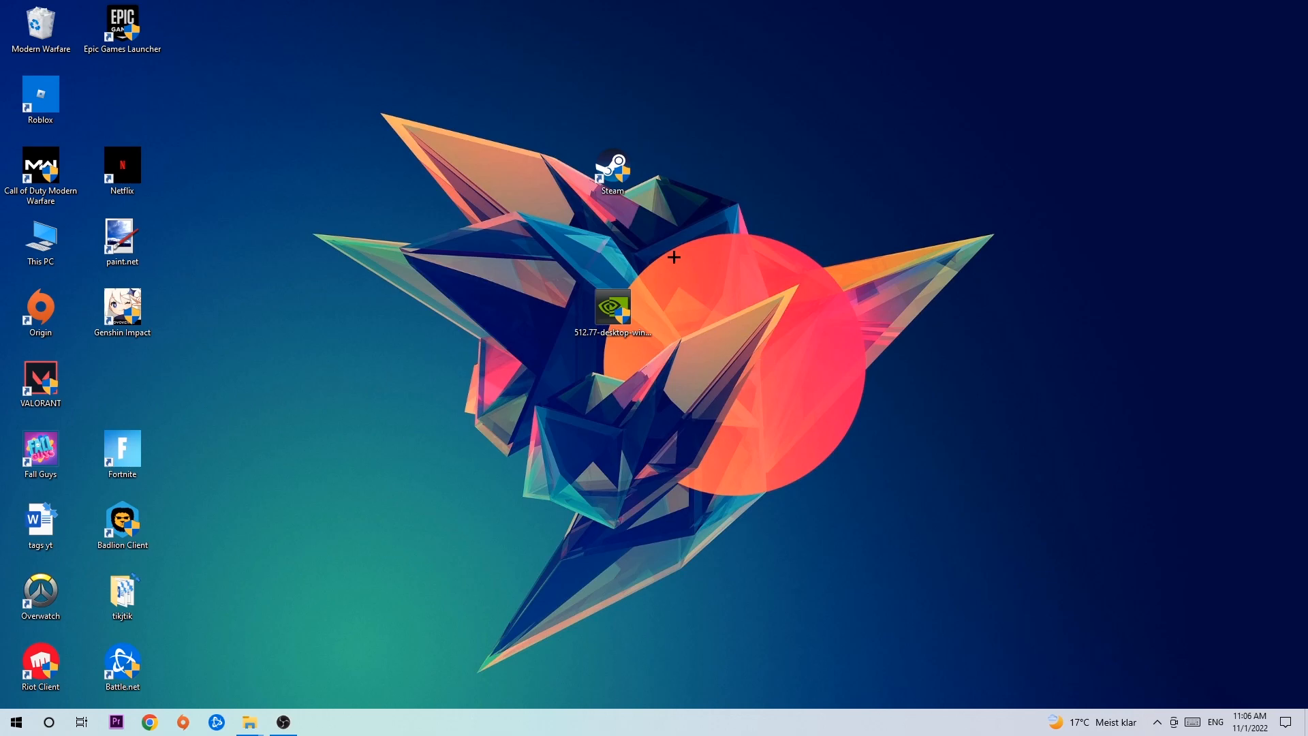
pyautogui.moveTo(635, 194)
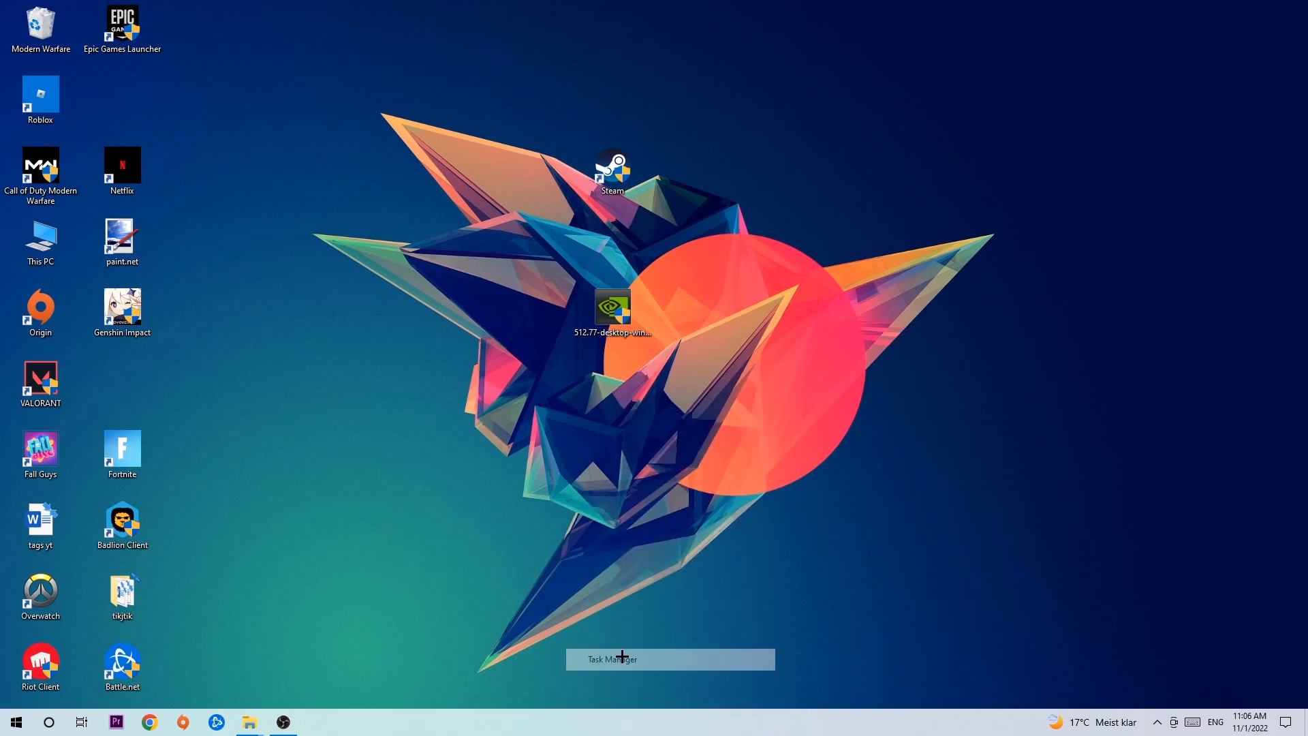
# Step: Launch Task Manager and bring up End task options for the Google Chrome process
pyautogui.click(621, 660)
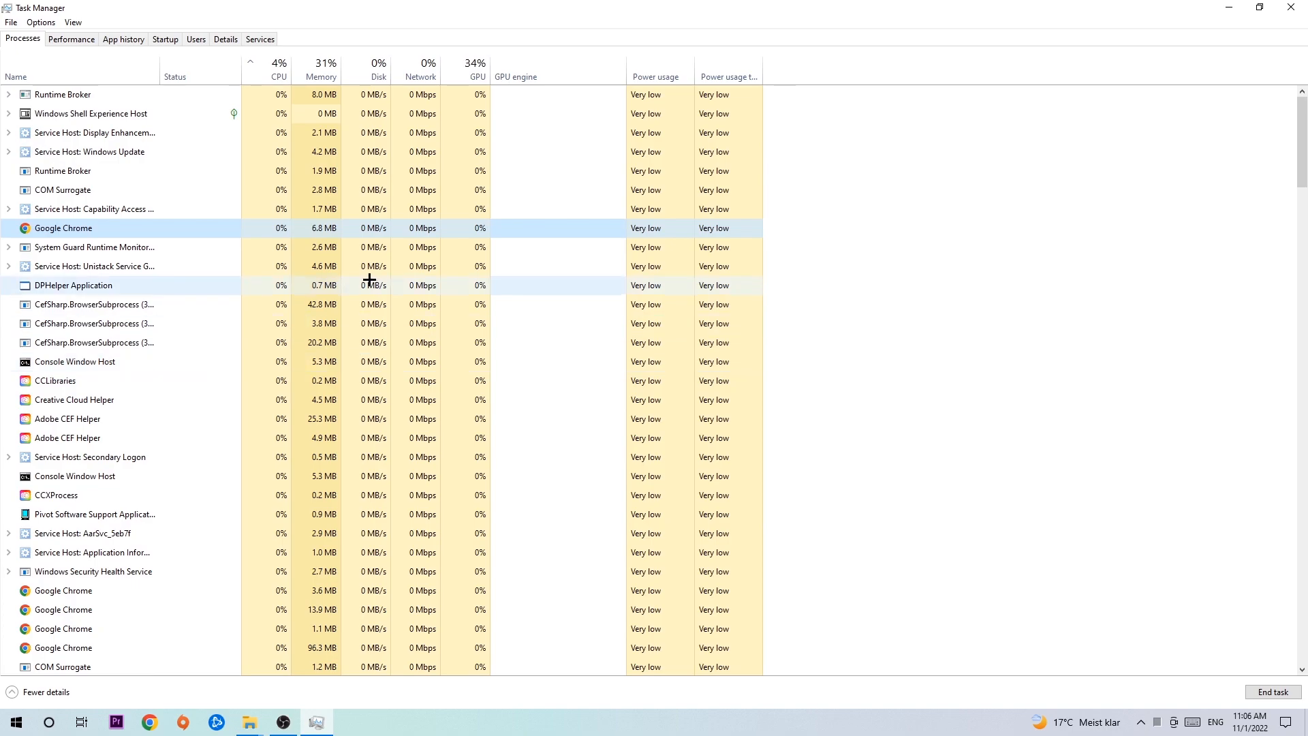
pyautogui.rightClick(63, 229)
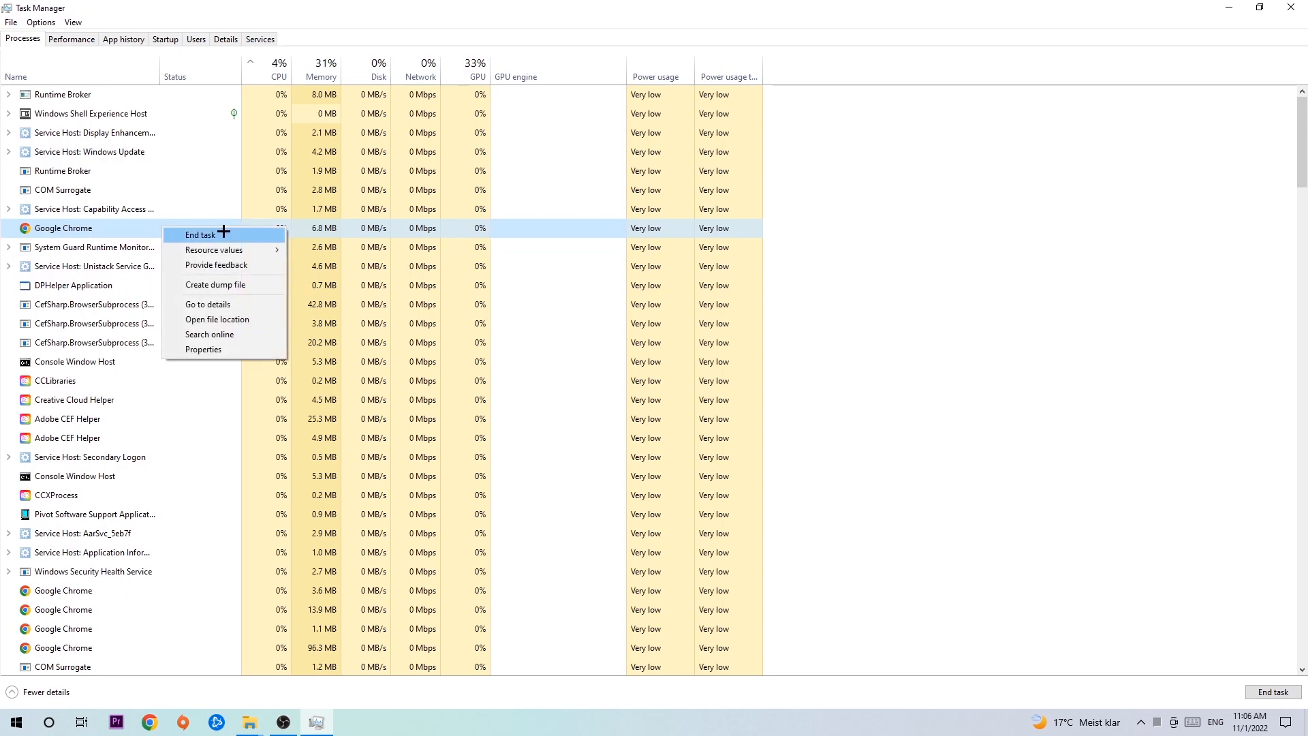
pyautogui.moveTo(622, 184)
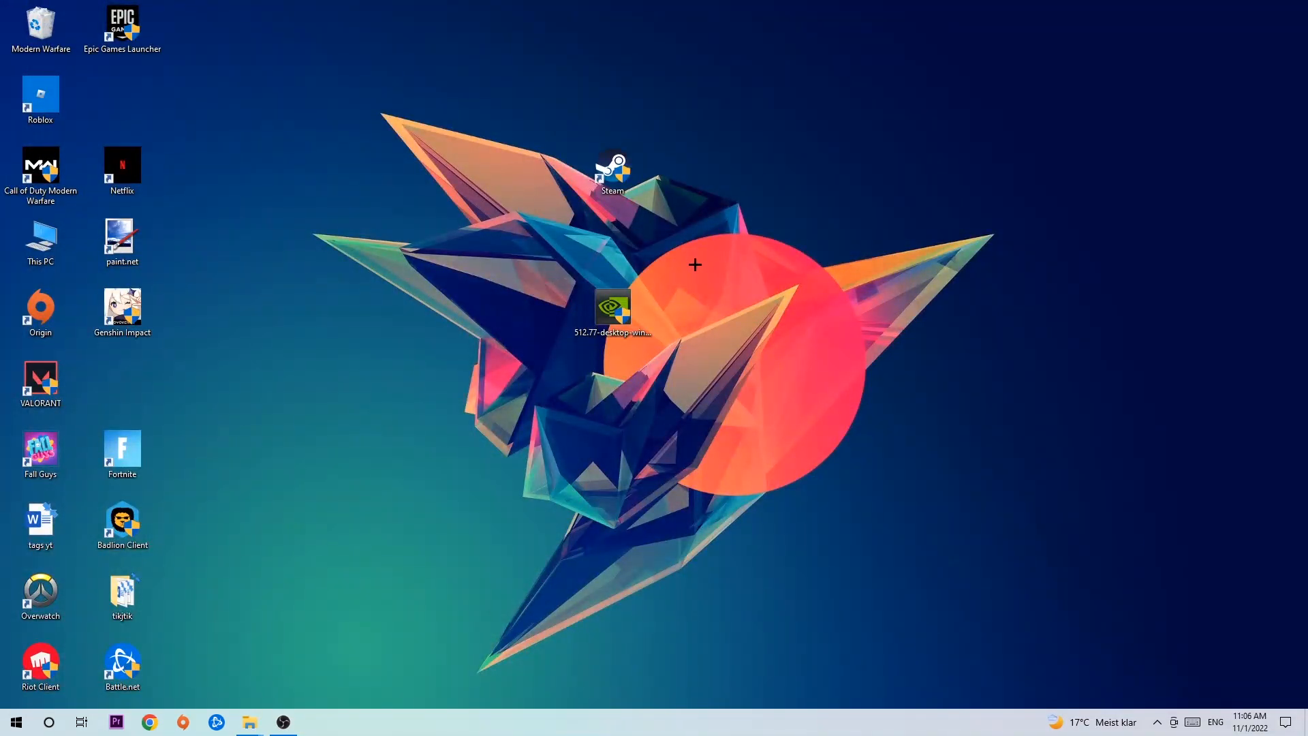
# Step: Reposition the Steam shortcut further left on the desktop, left of the NVIDIA installer icon
pyautogui.moveTo(612, 173); pyautogui.dragTo(776, 243)
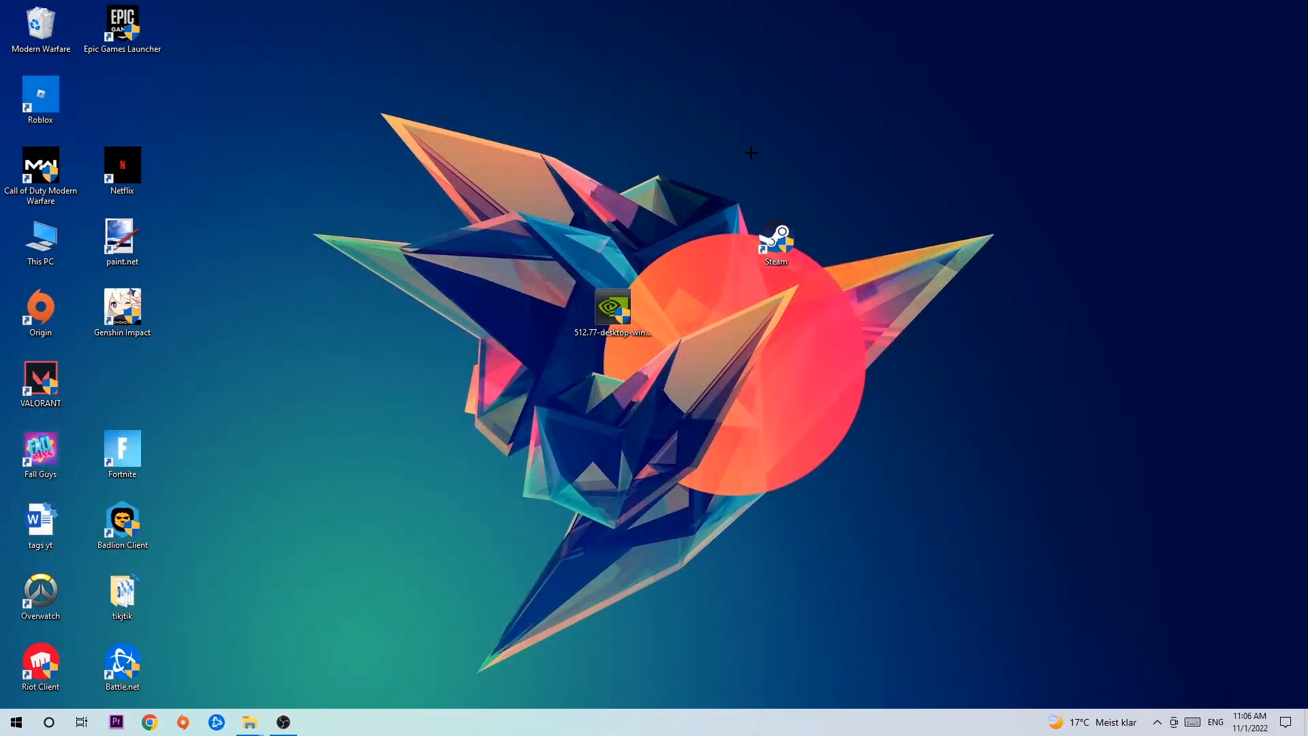
pyautogui.moveTo(776, 238); pyautogui.dragTo(630, 192)
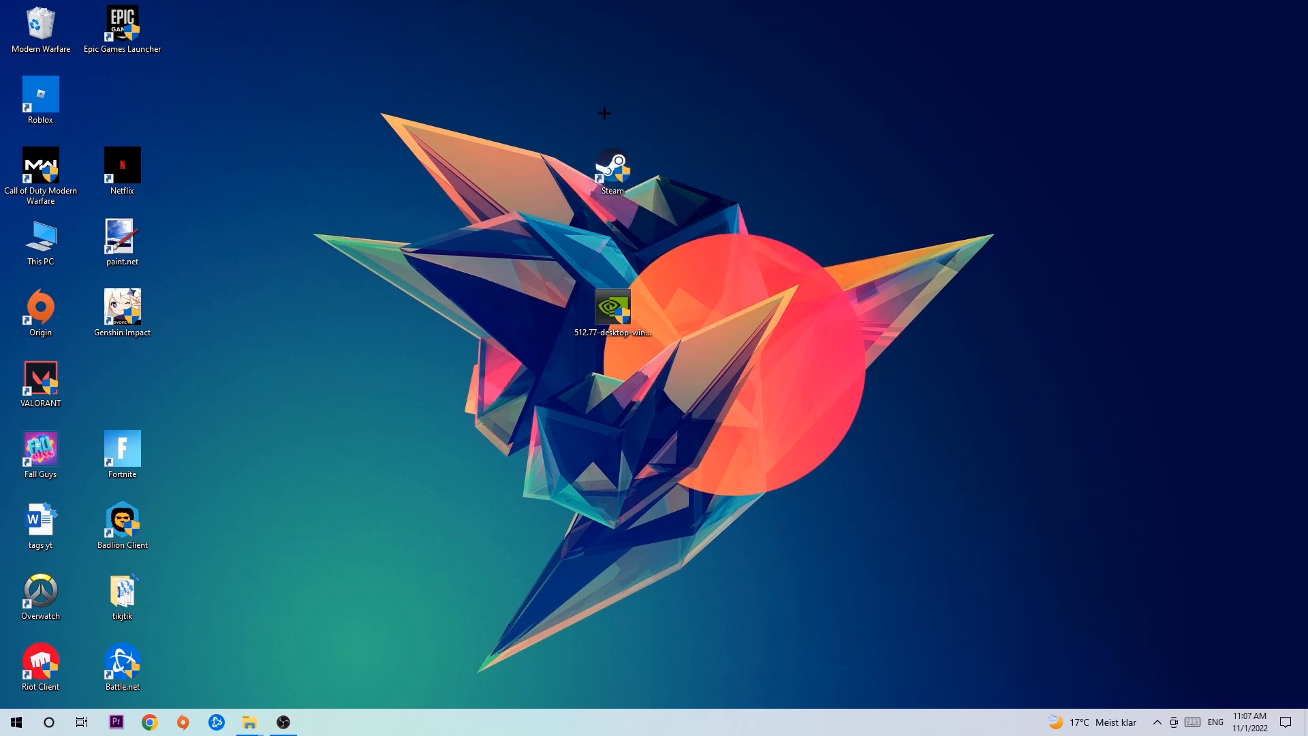
pyautogui.click(15, 723)
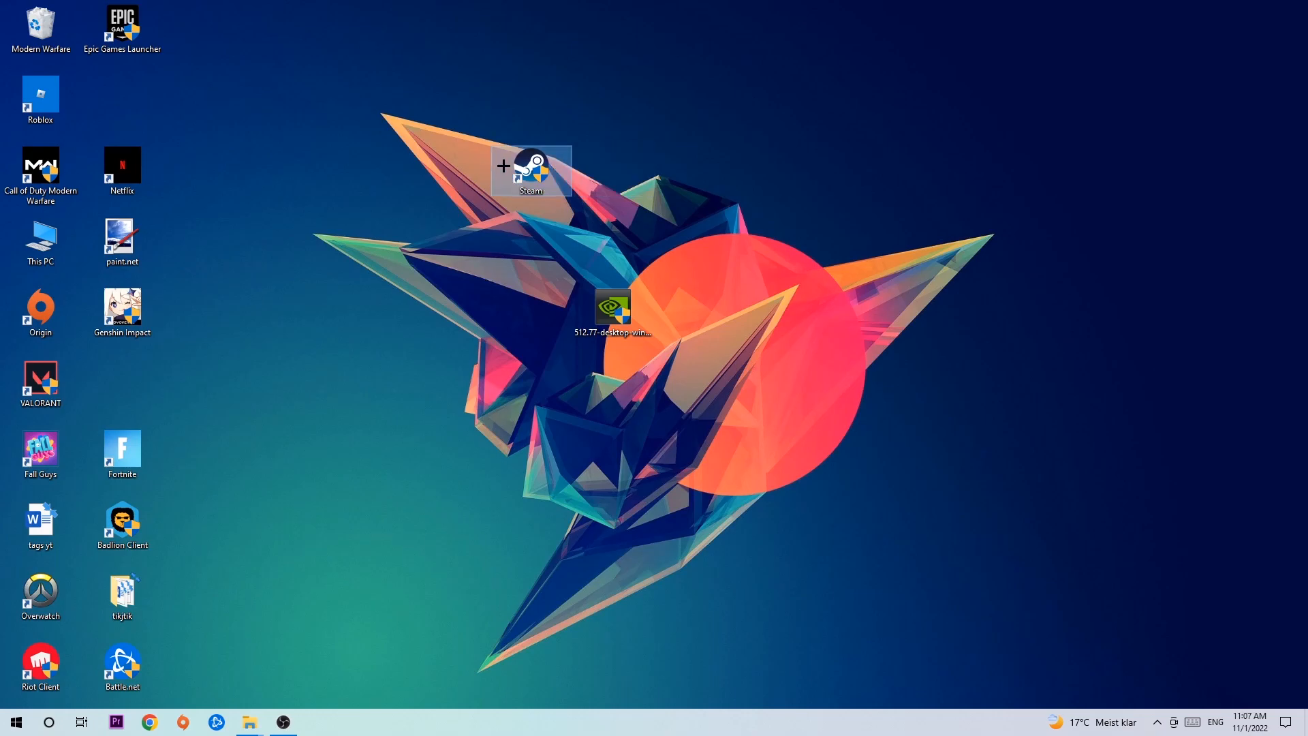
pyautogui.rightClick(530, 166)
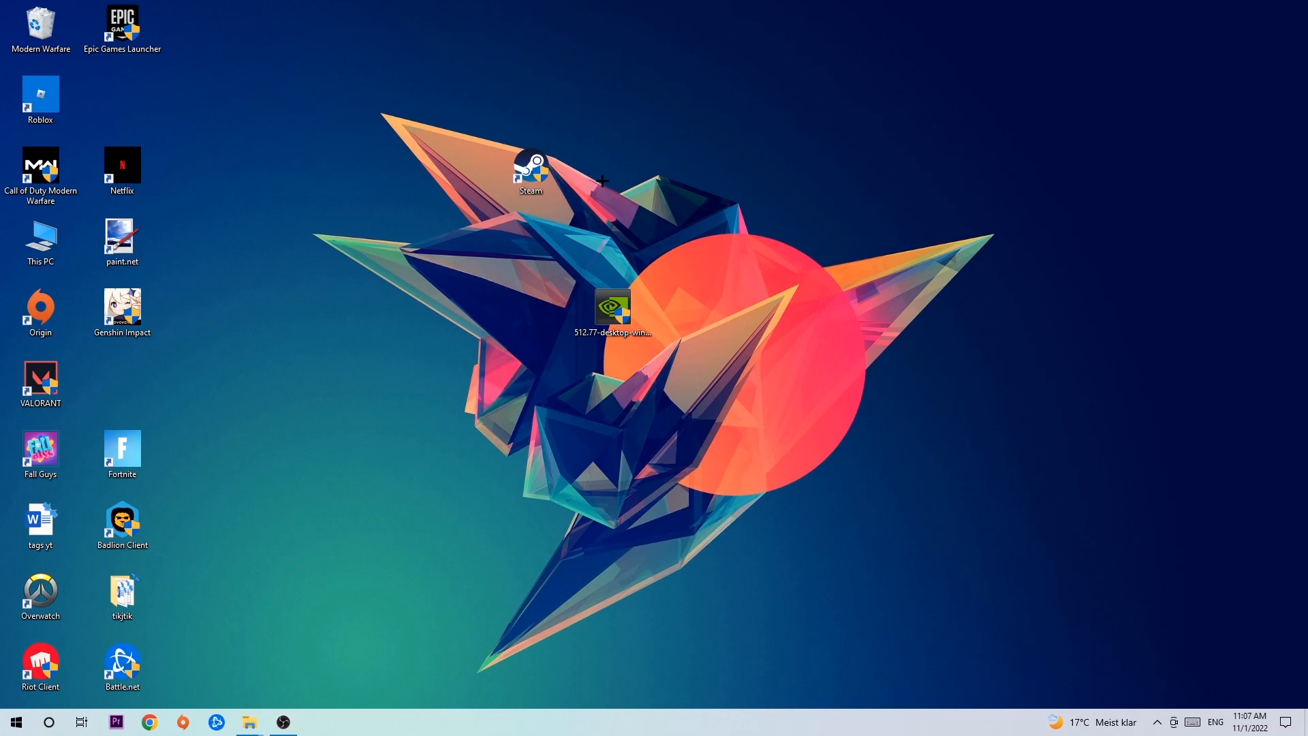
pyautogui.moveTo(530, 166); pyautogui.dragTo(448, 236)
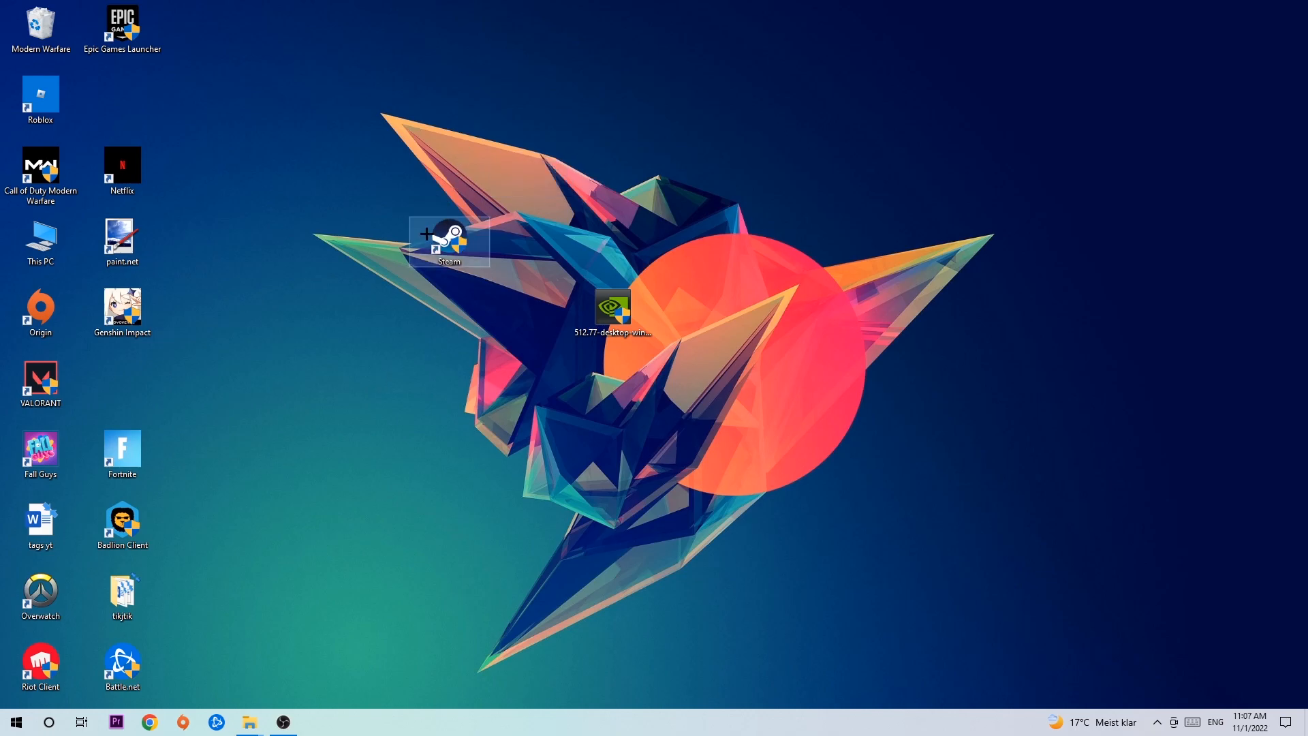
# Step: In Steam's Properties, set Windows 8 compatibility mode with Run as administrator and confirm with OK
pyautogui.rightClick(448, 245)
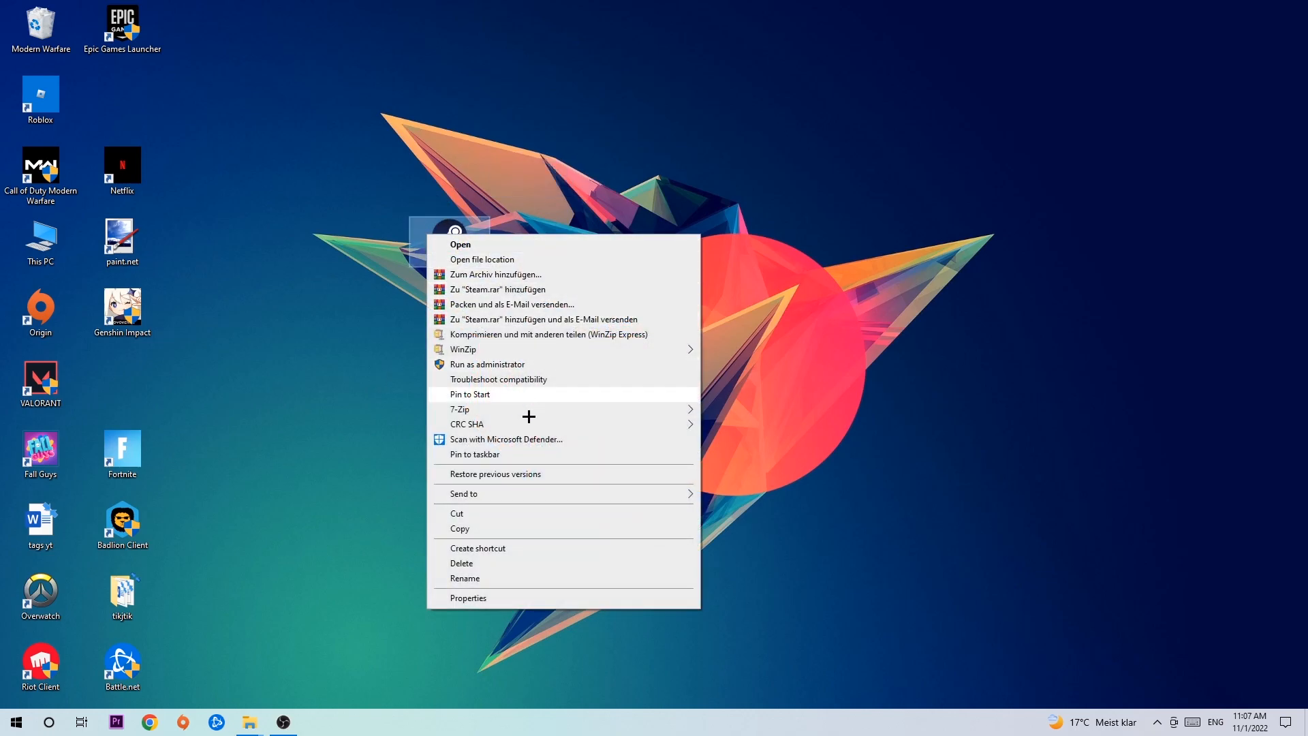
pyautogui.click(469, 599)
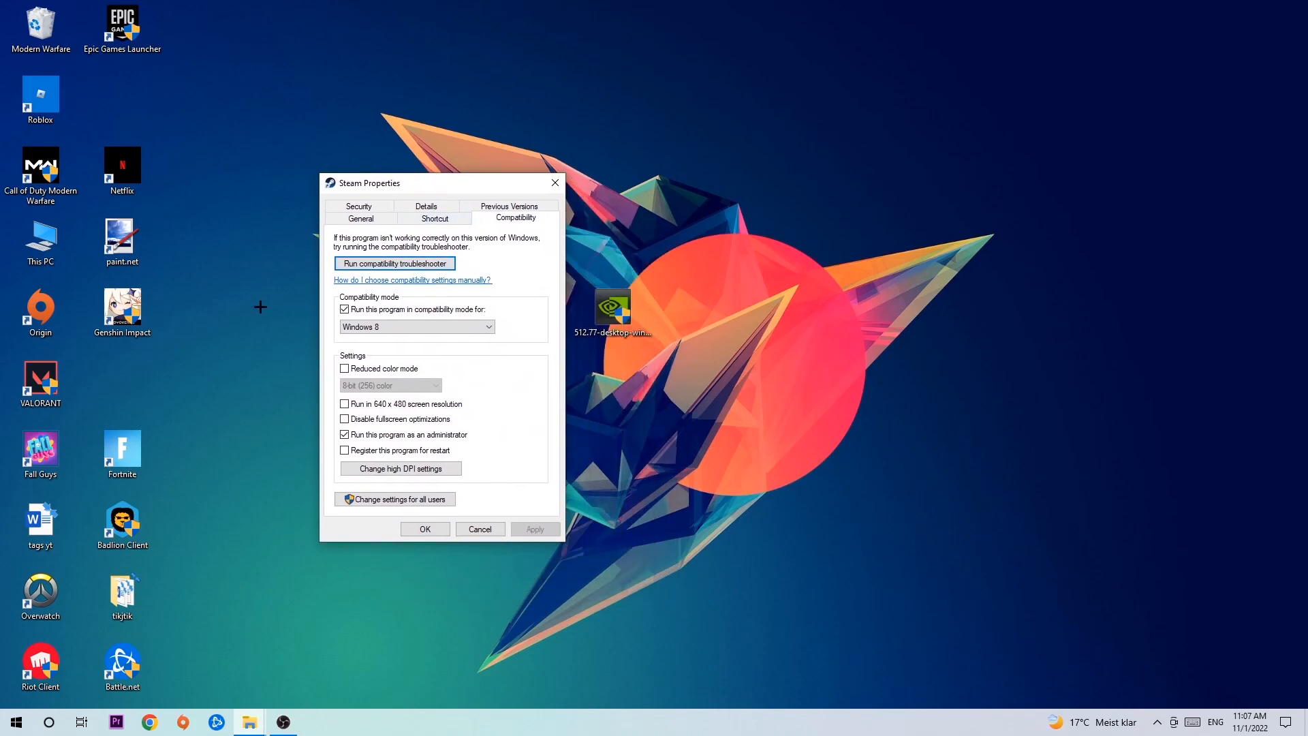
pyautogui.moveTo(368, 322)
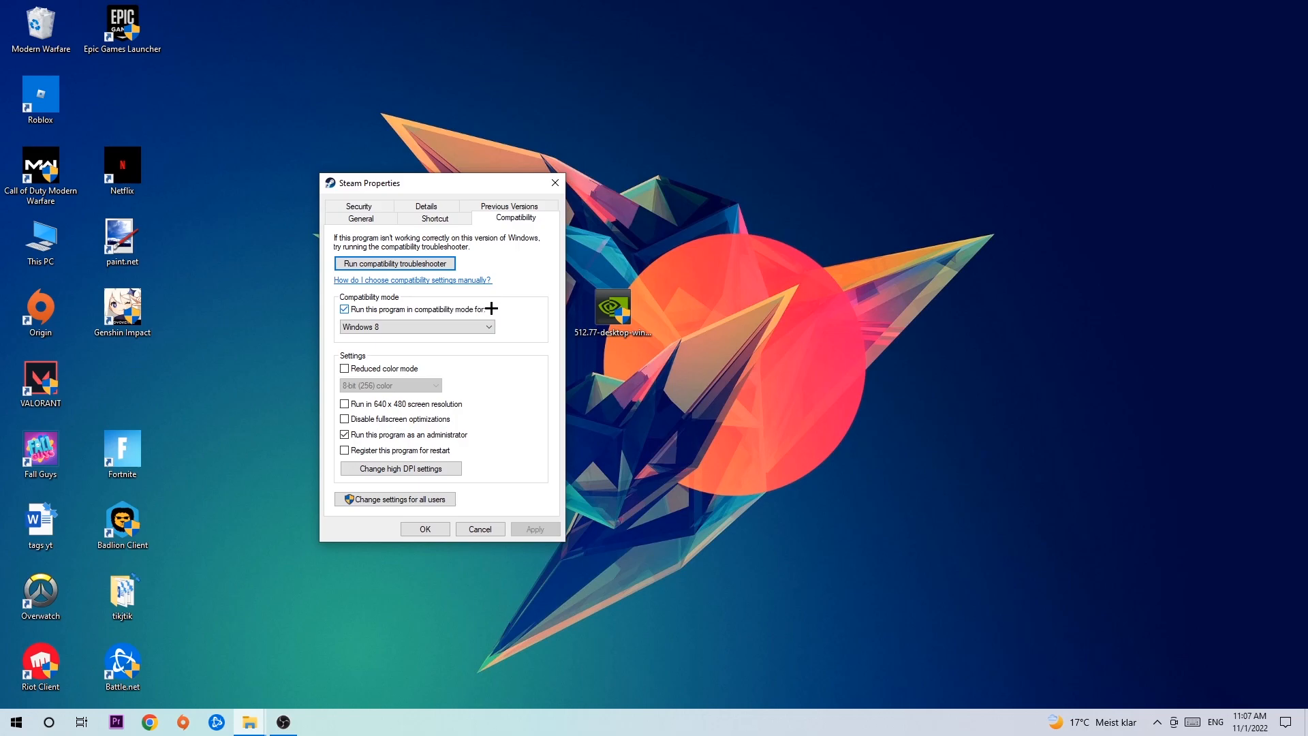
pyautogui.moveTo(381, 427)
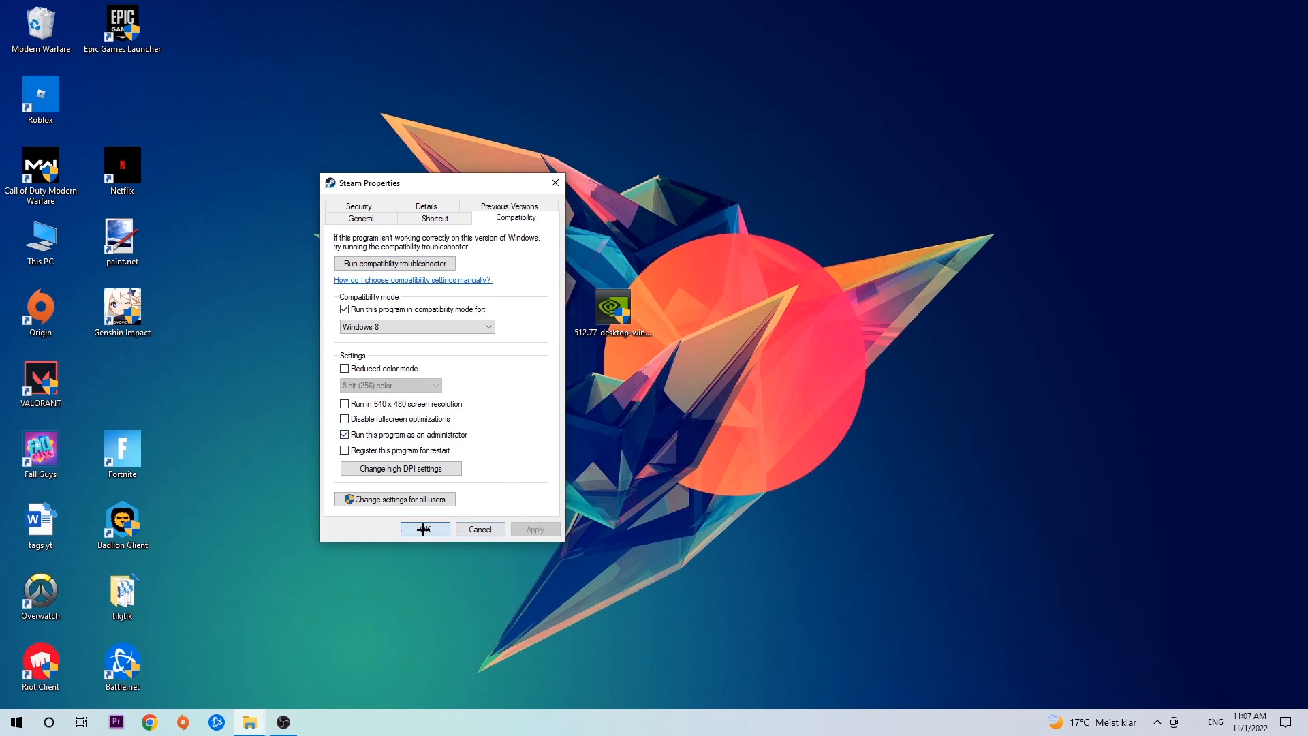
pyautogui.click(425, 528)
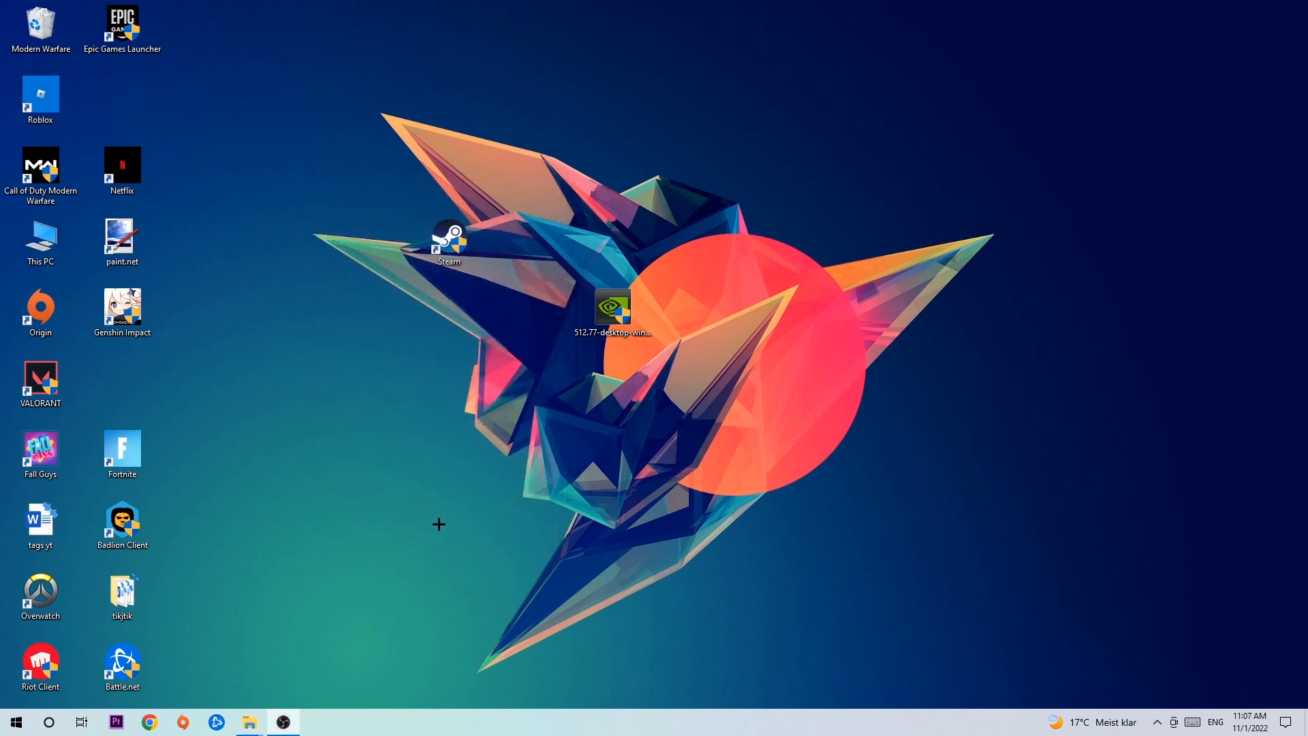
pyautogui.moveTo(439, 429)
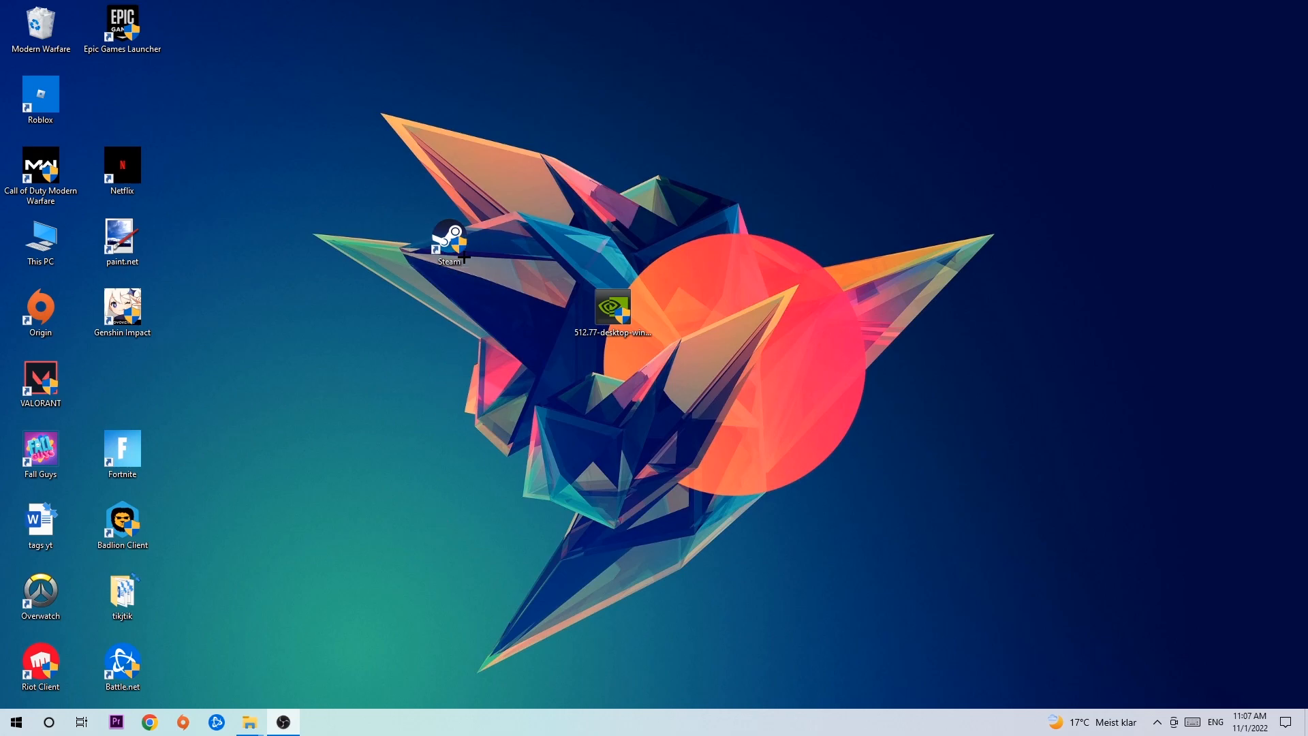
pyautogui.click(448, 245)
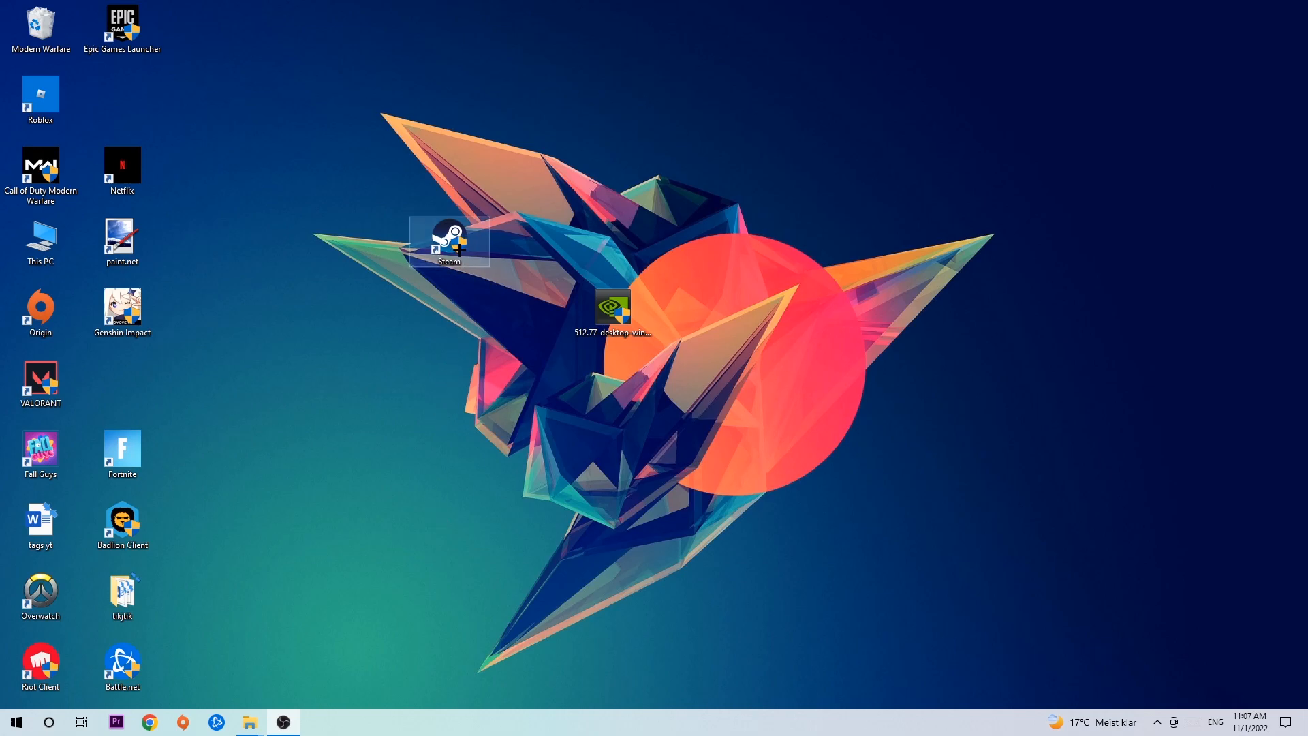